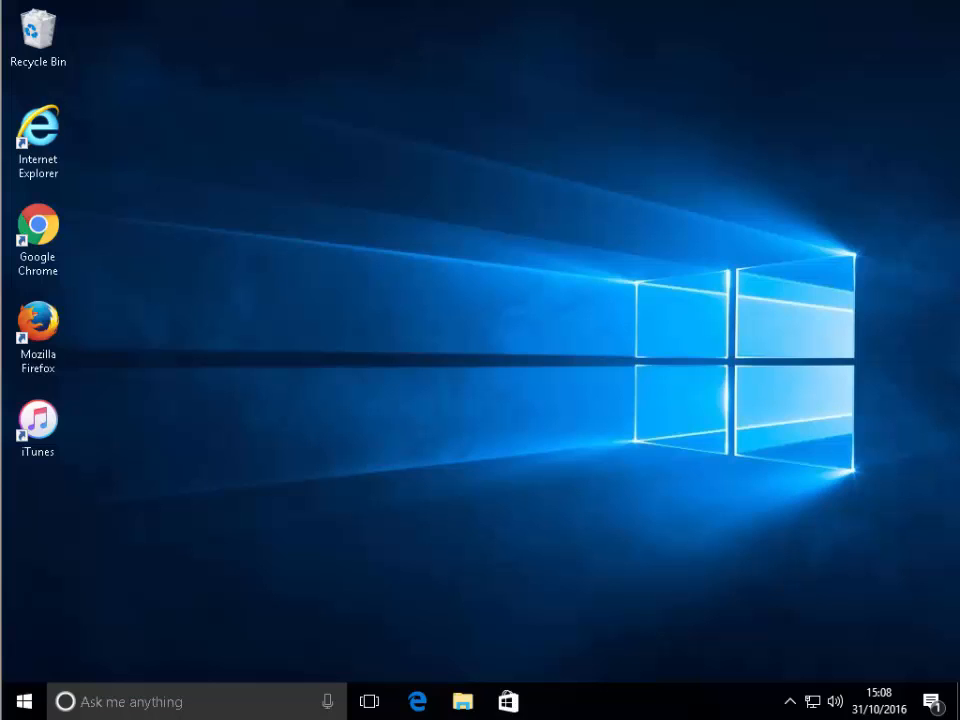
mouse_move(275, 366)
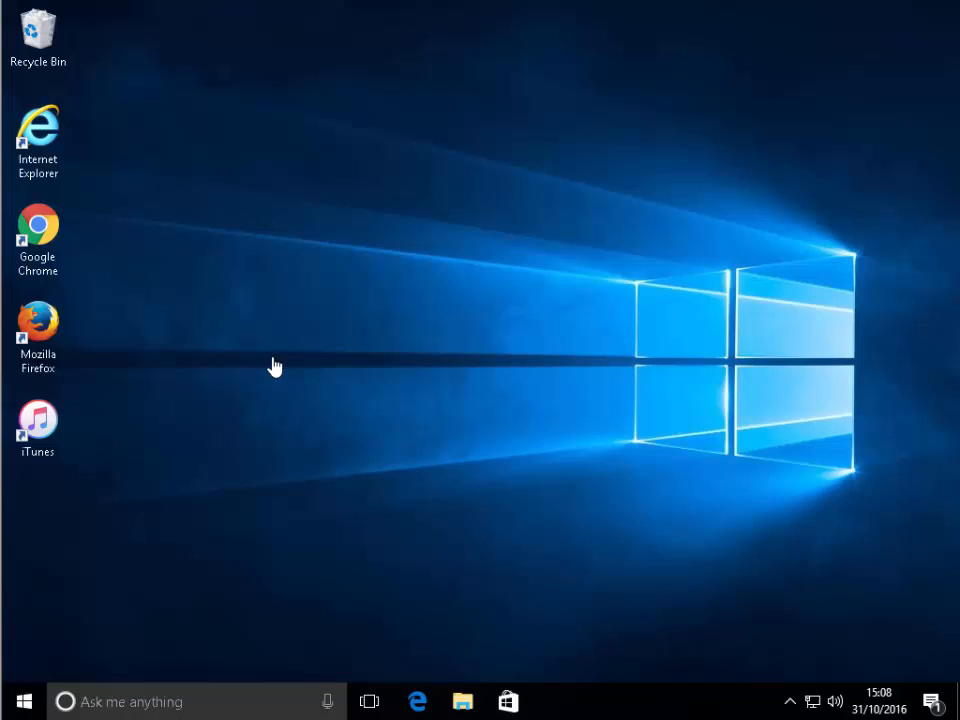
mouse_move(178, 545)
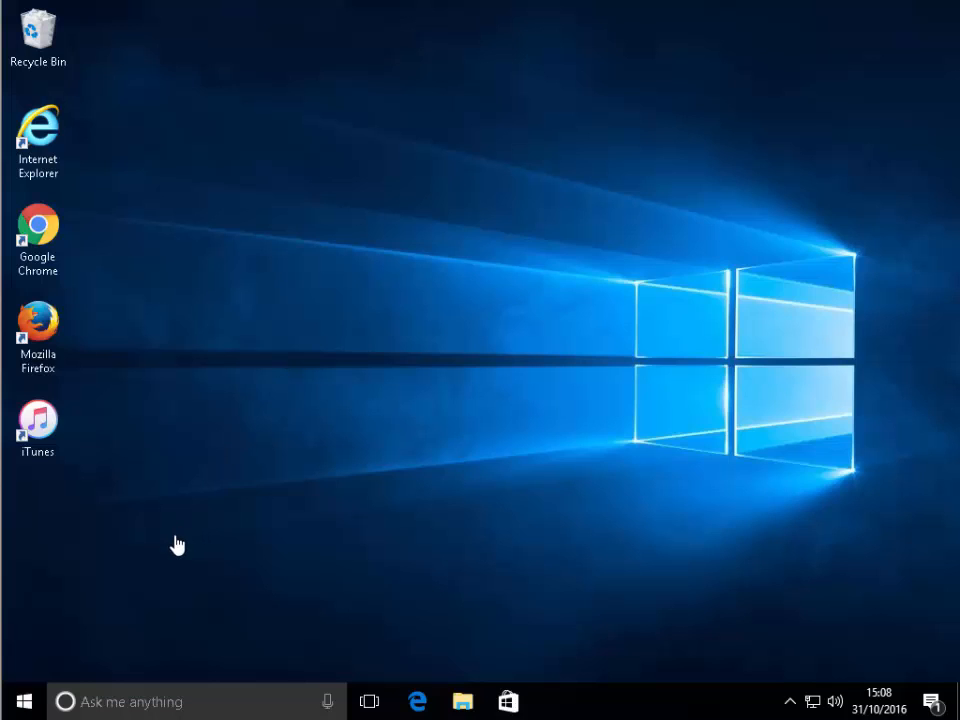
mouse_move(25, 701)
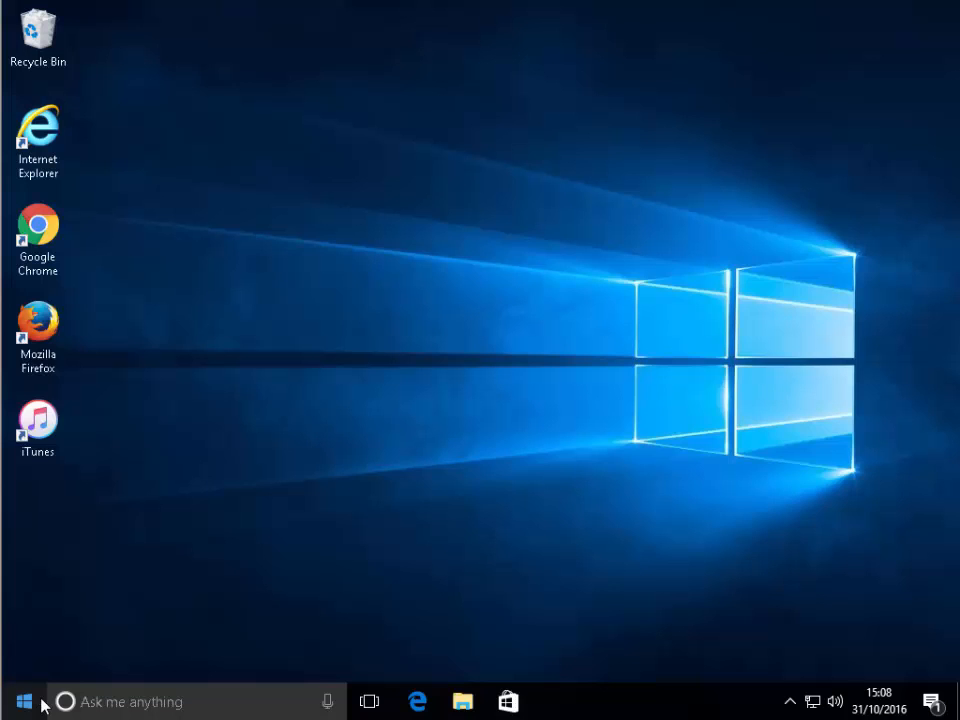
Search the Start menu for 'soli' and launch Microsoft Solitaire Collection.
left_click(22, 701)
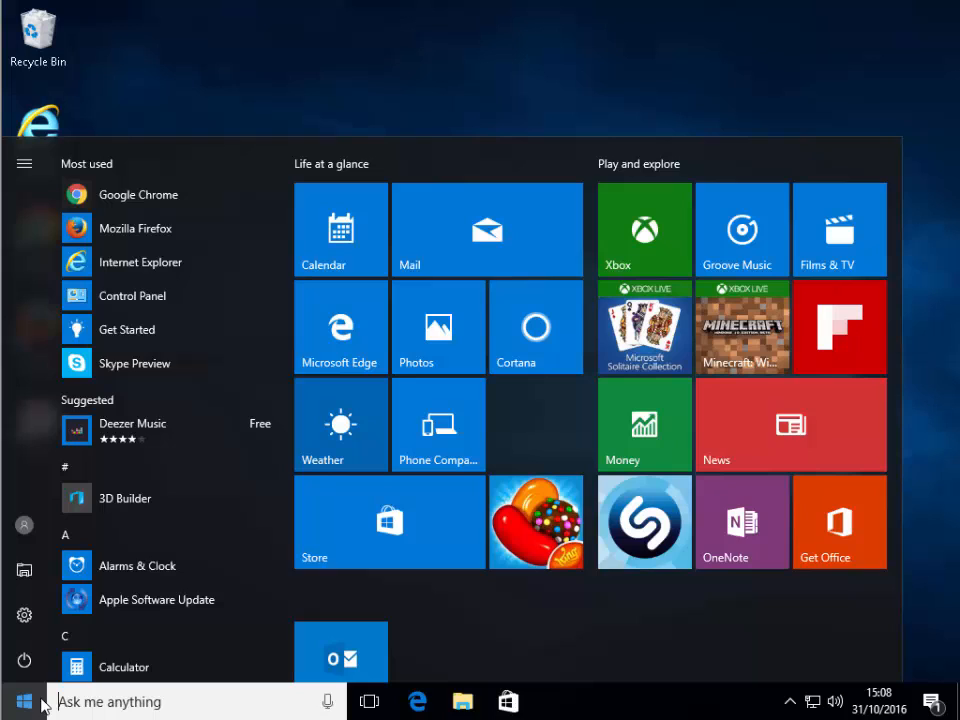
type("s")
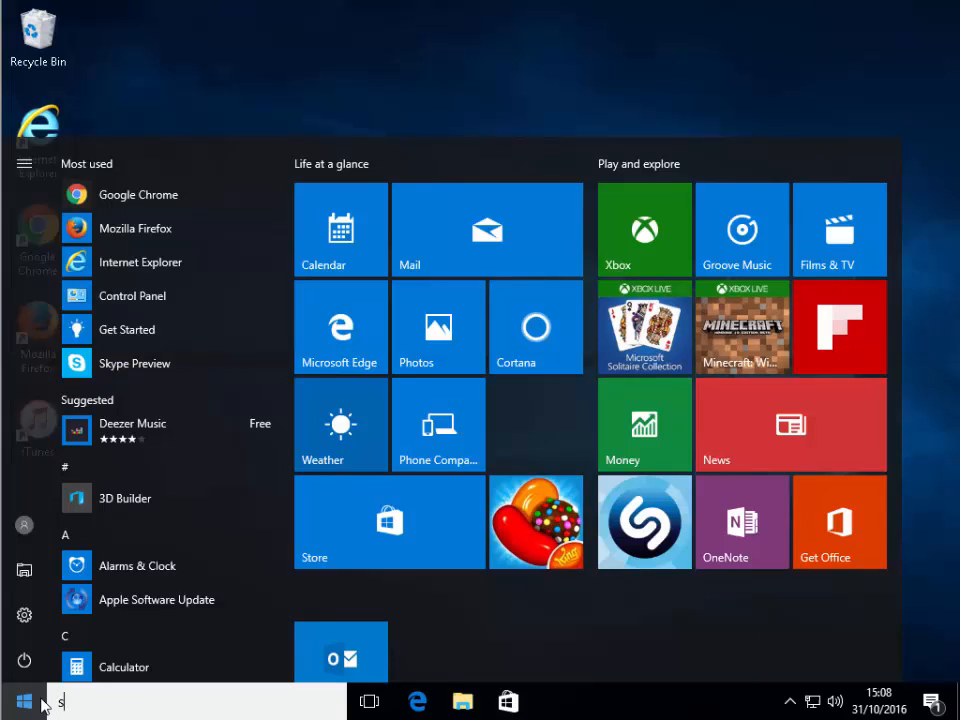
type("soli")
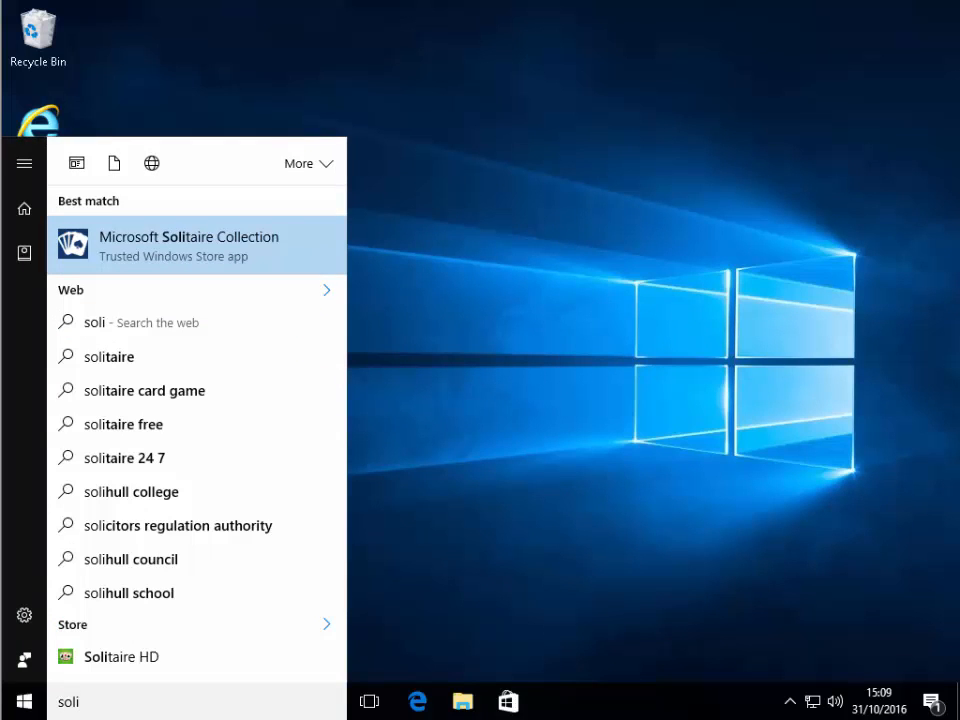
mouse_move(238, 256)
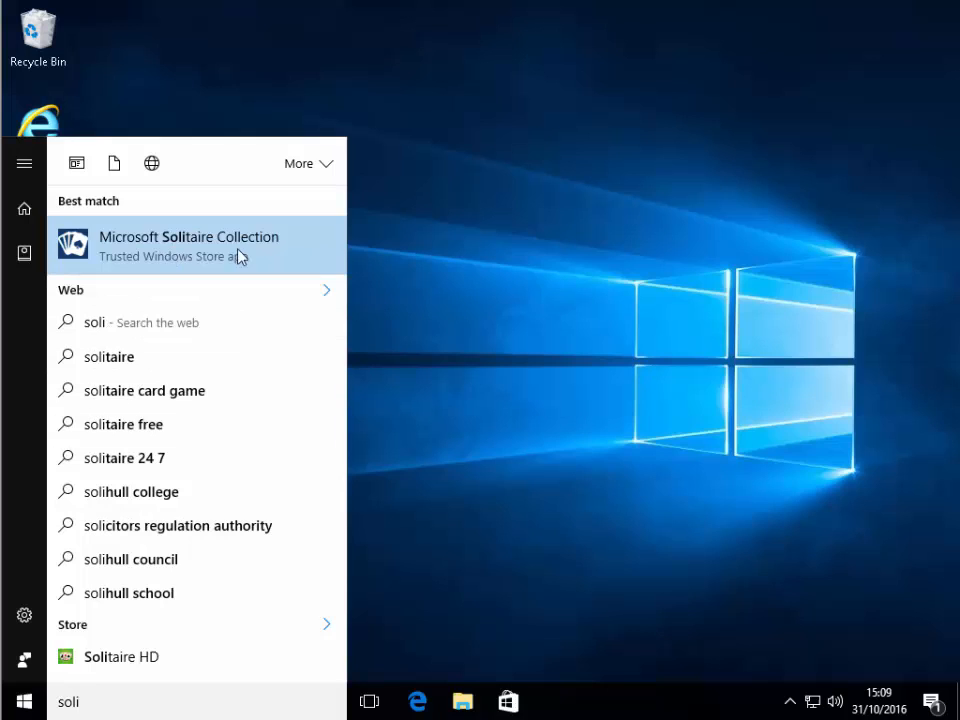
mouse_move(110, 248)
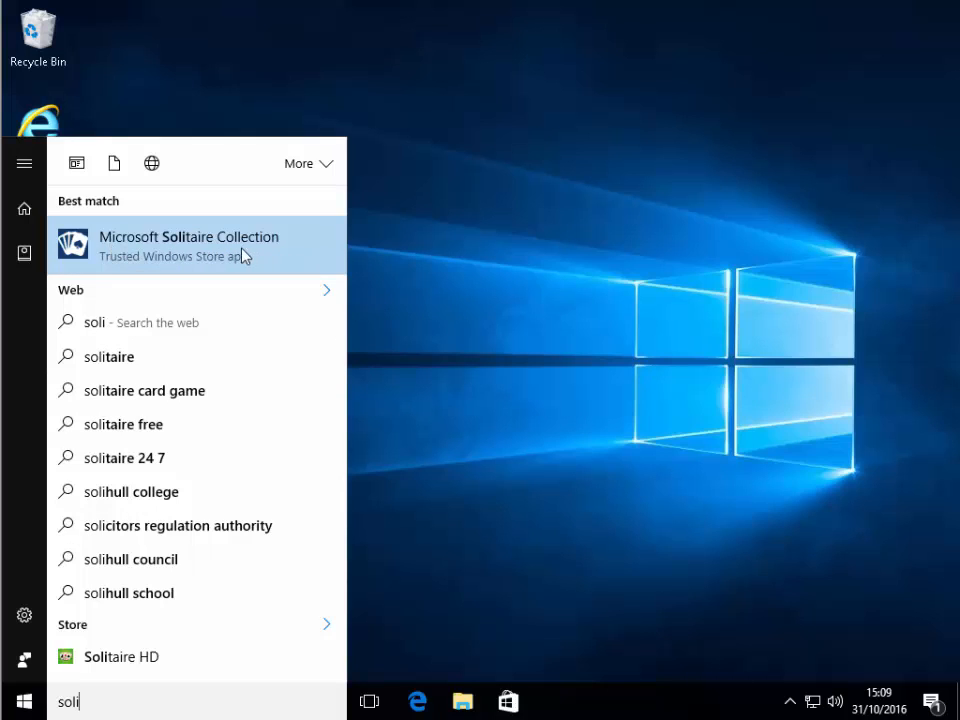
left_click(189, 245)
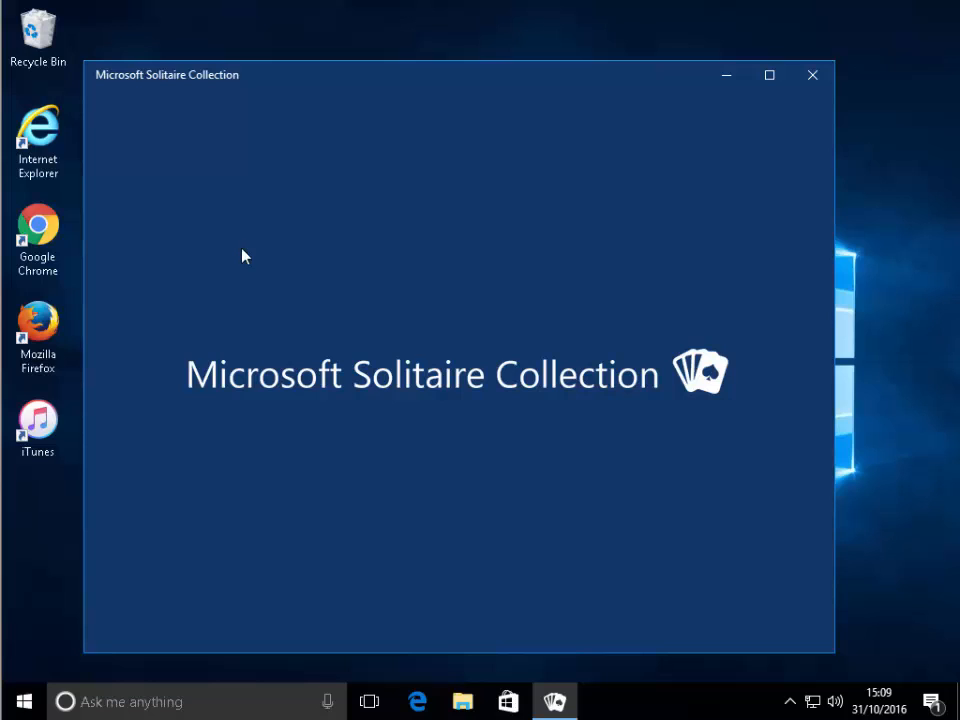
mouse_move(463, 360)
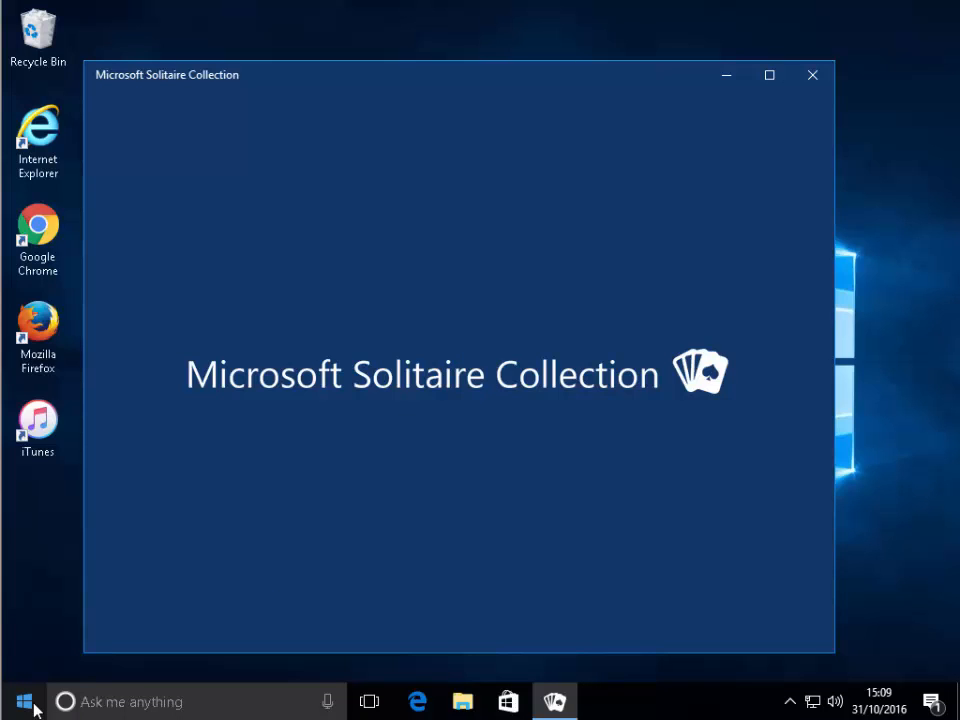
Search the Start menu for the Defragment and Optimise Drives tool.
left_click(24, 701)
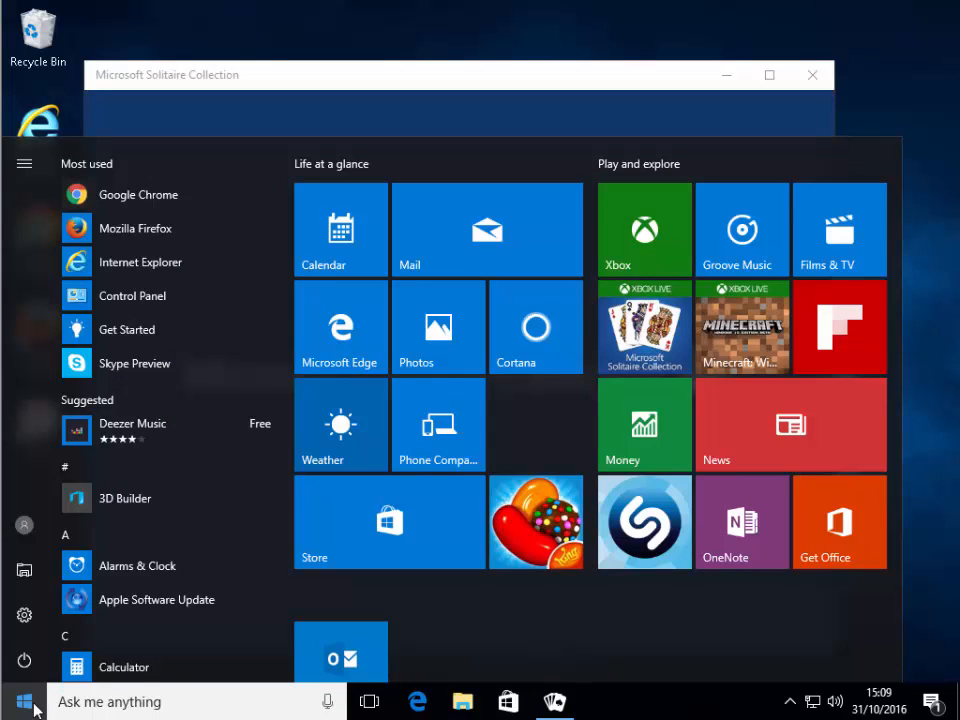
type("deg")
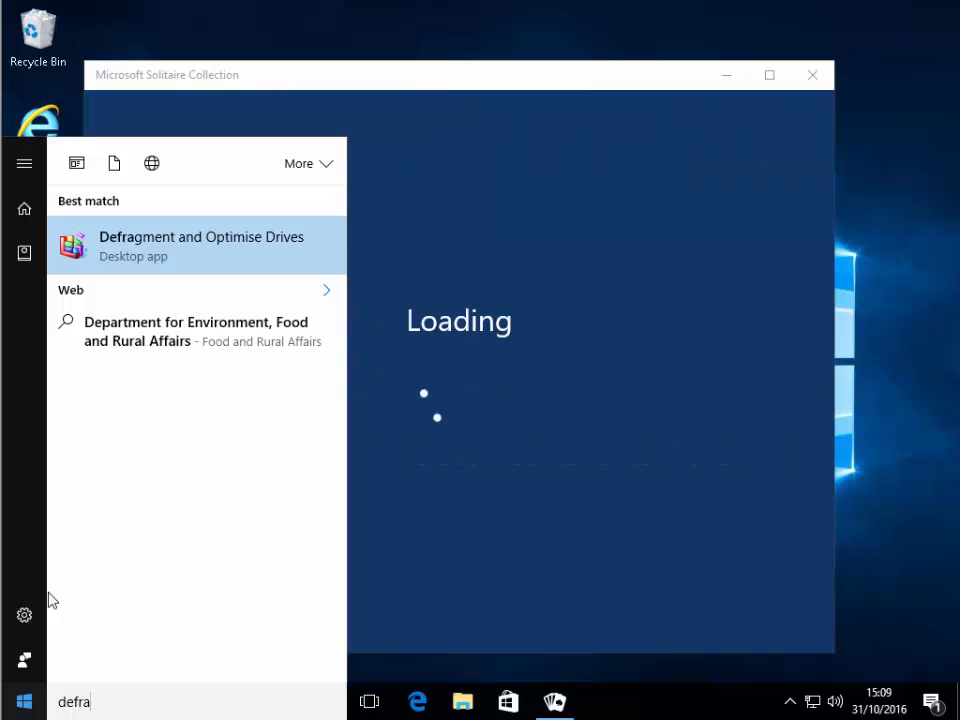
mouse_move(224, 251)
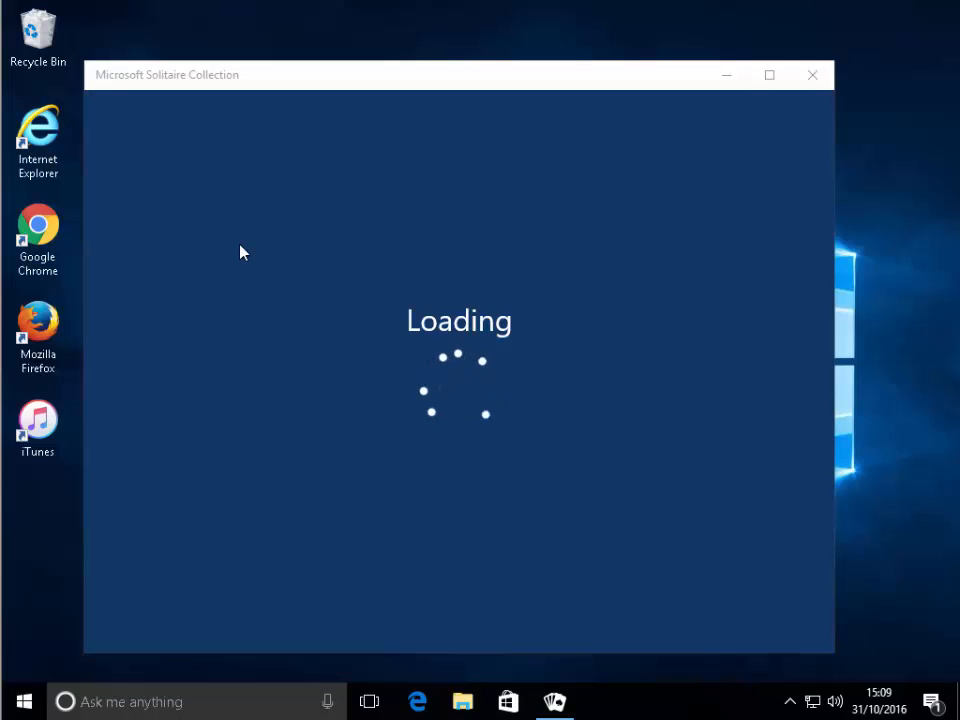
mouse_move(313, 398)
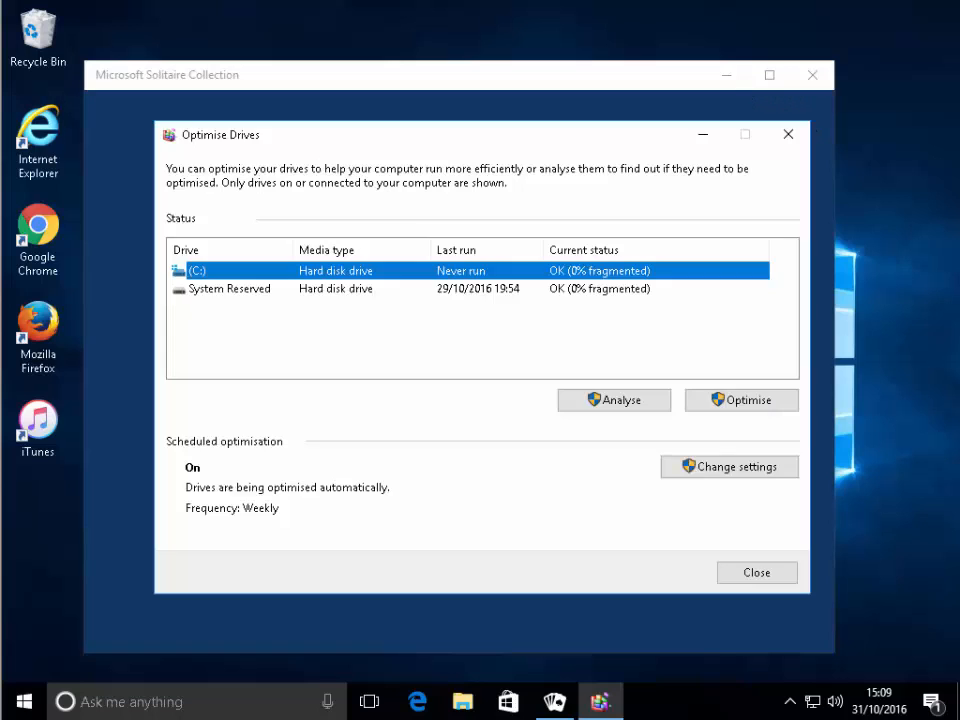
mouse_move(608, 399)
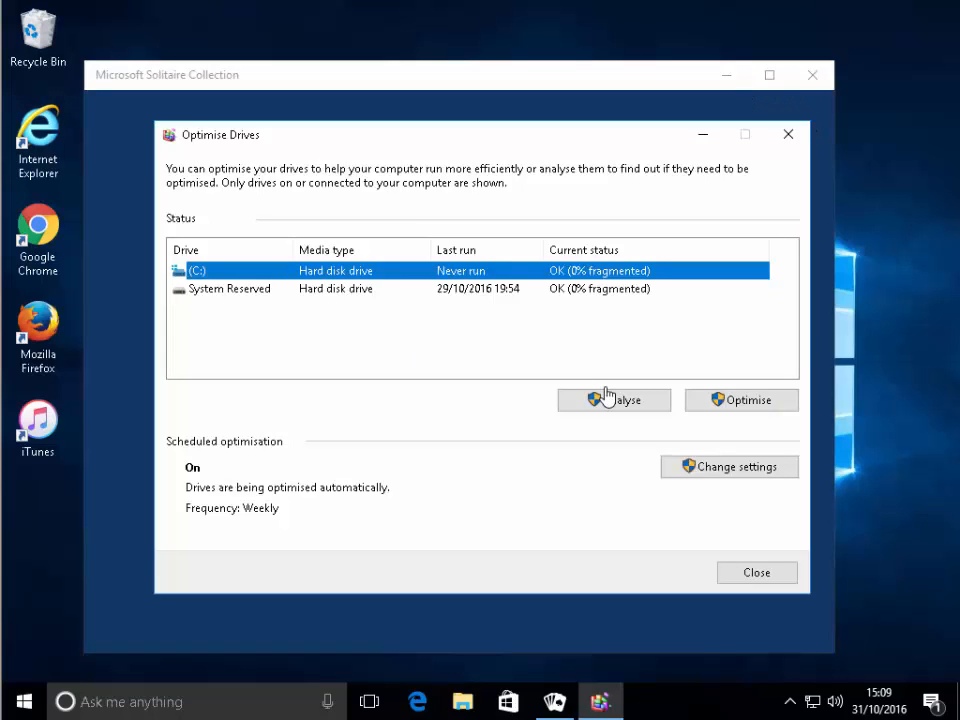